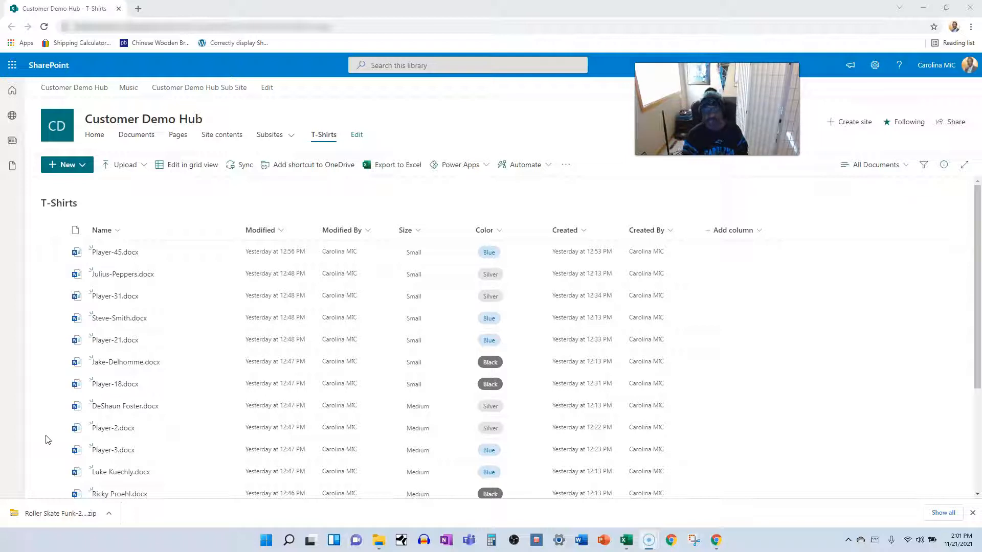
{"action": "mouse_move", "coordinate": [32, 511]}
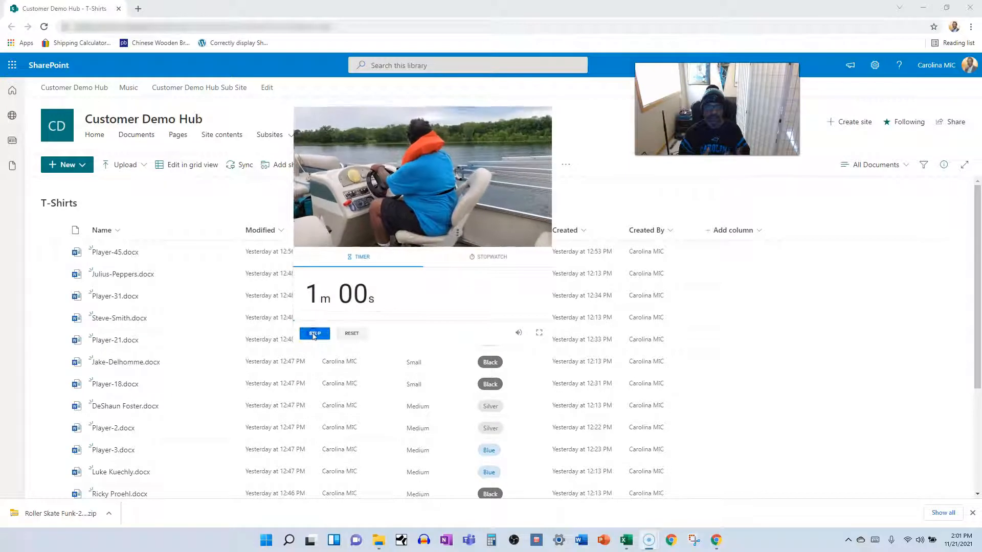
- Mark Player-45.docx, Julius-Peppers.docx and Player-31.docx for a bulk action in T-Shirts
{"action": "left_click", "coordinate": [314, 333]}
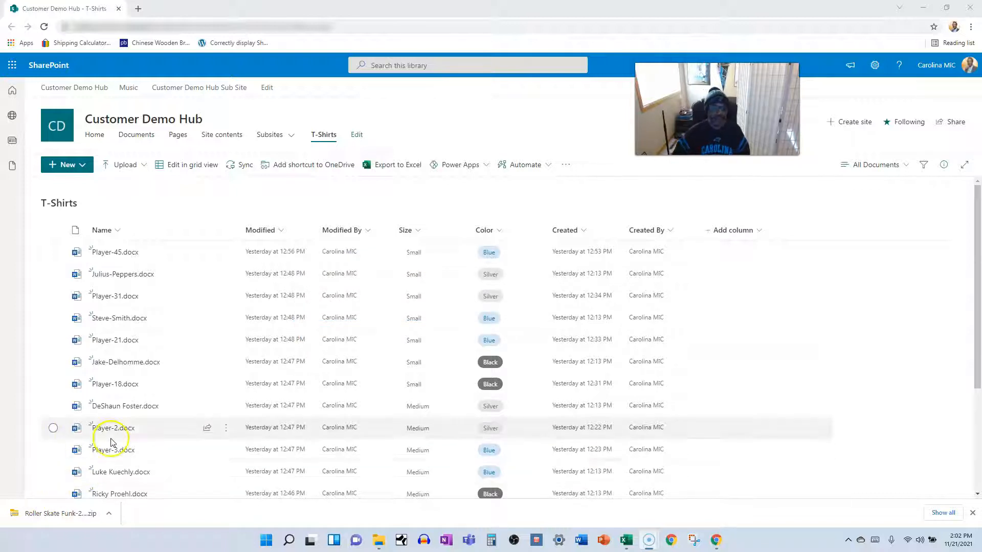
{"action": "mouse_move", "coordinate": [42, 253]}
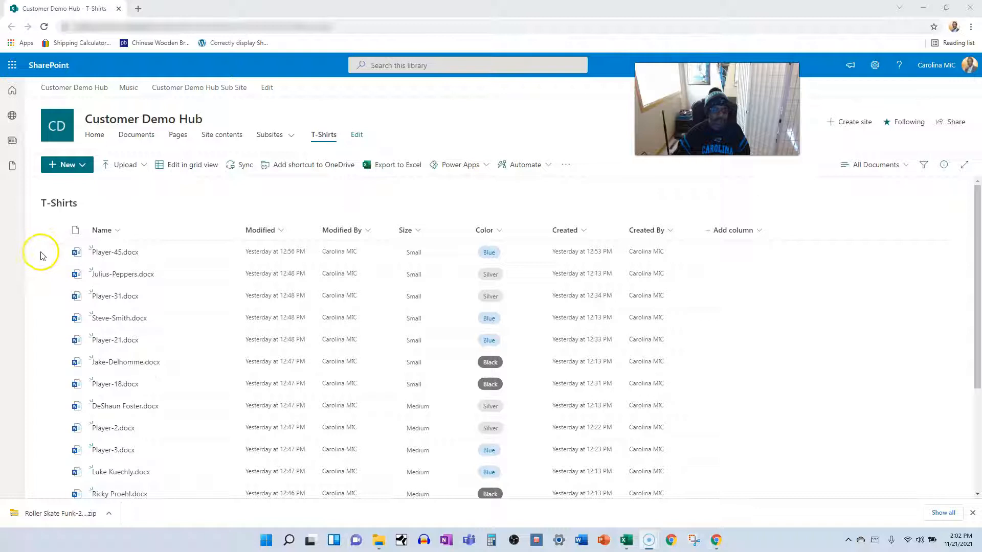
{"action": "left_click", "coordinate": [54, 296]}
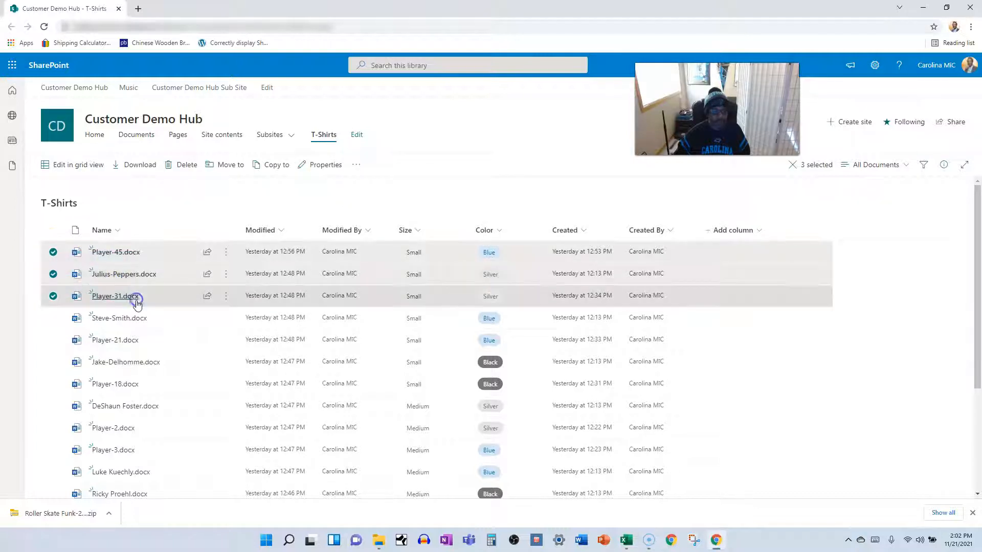
{"action": "mouse_move", "coordinate": [115, 297]}
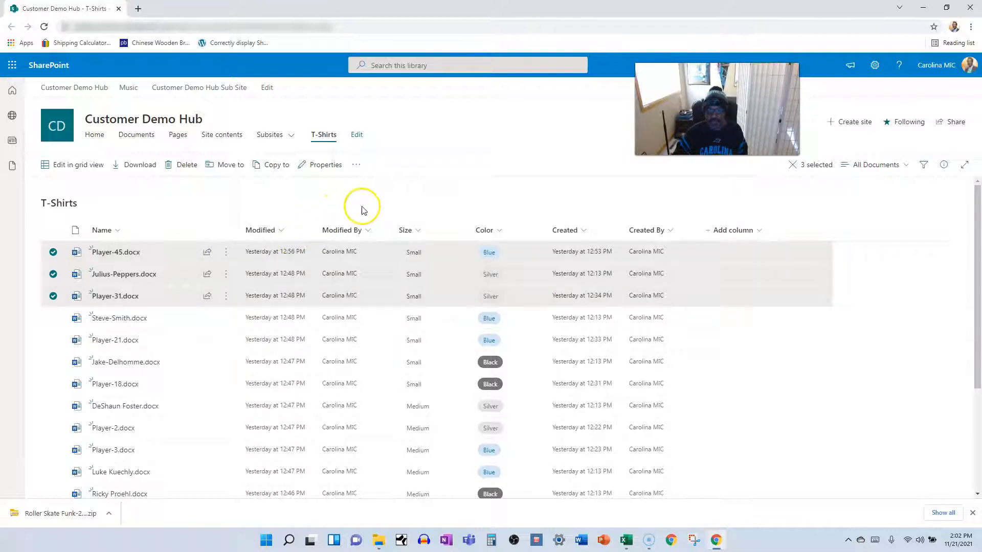
{"action": "mouse_move", "coordinate": [365, 210]}
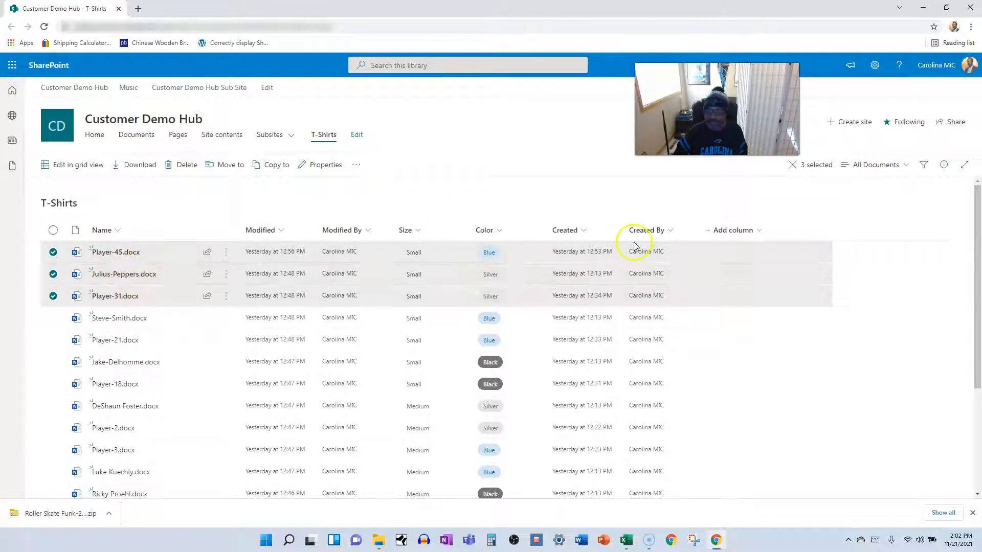
{"action": "mouse_move", "coordinate": [285, 172]}
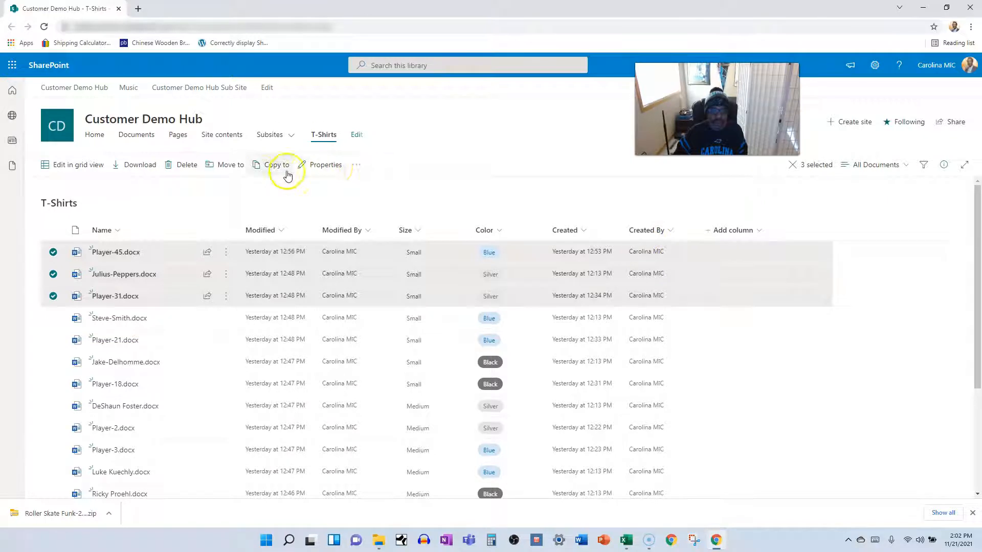
- Start Move to for the three selected documents, showing the destination places pane
{"action": "left_click", "coordinate": [229, 165]}
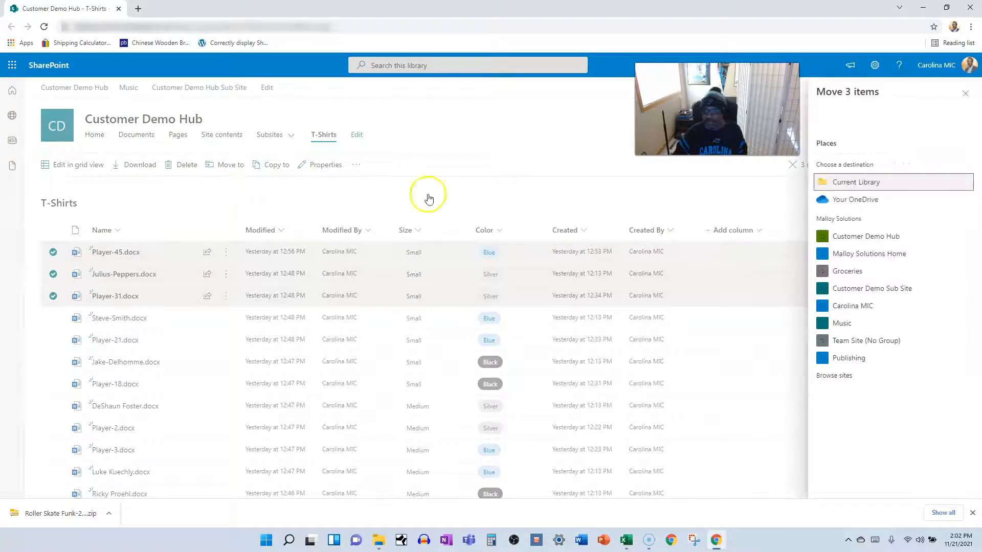
{"action": "mouse_move", "coordinate": [871, 143]}
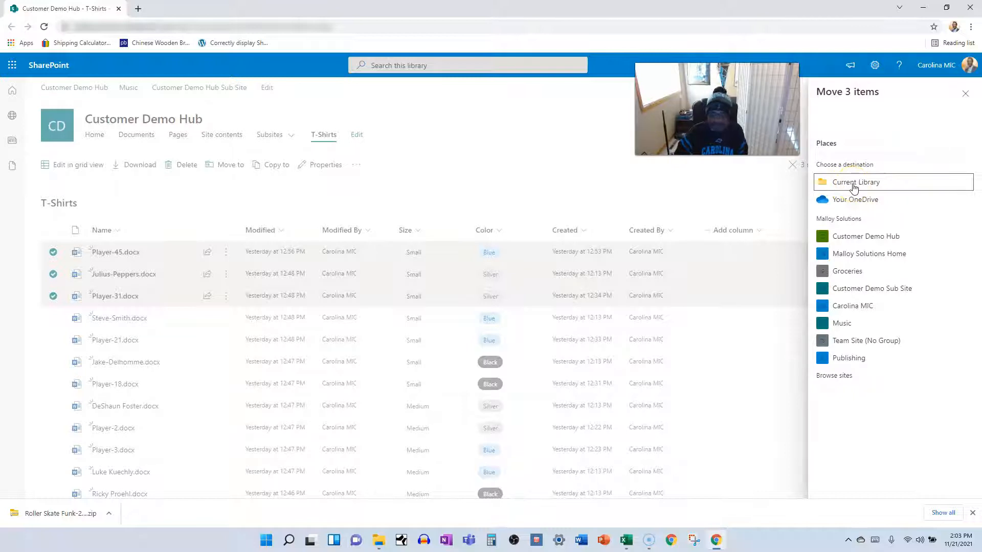
{"action": "mouse_move", "coordinate": [849, 207]}
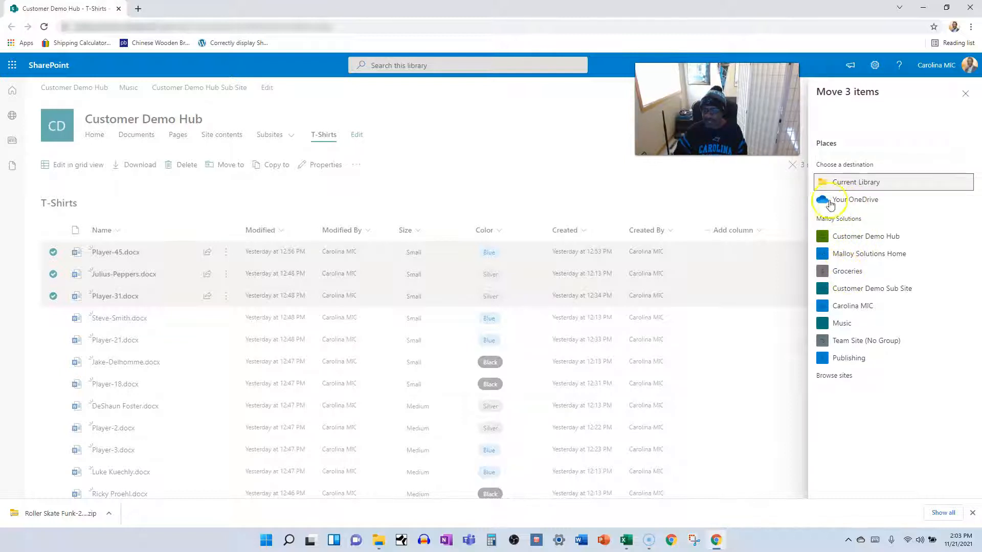
{"action": "mouse_move", "coordinate": [849, 270]}
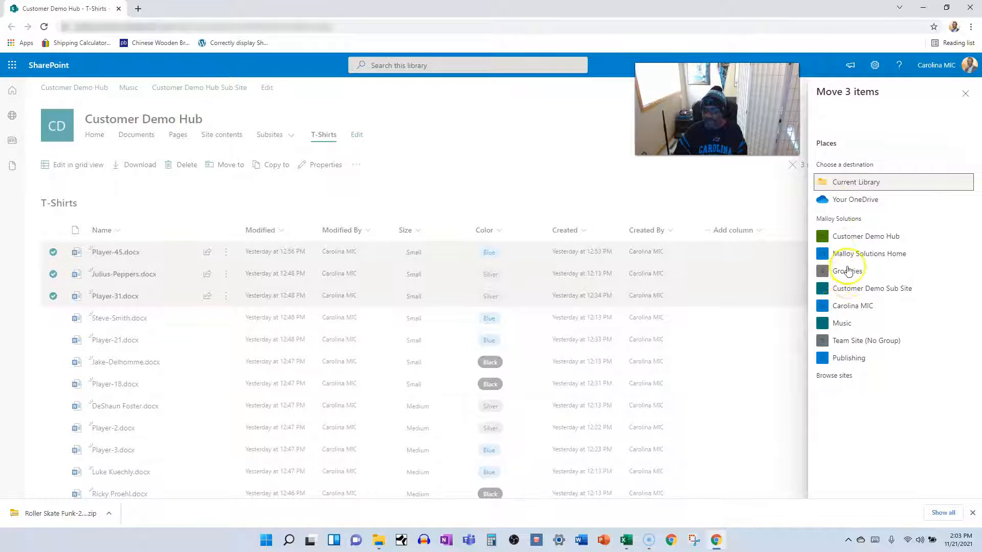
{"action": "mouse_move", "coordinate": [863, 260]}
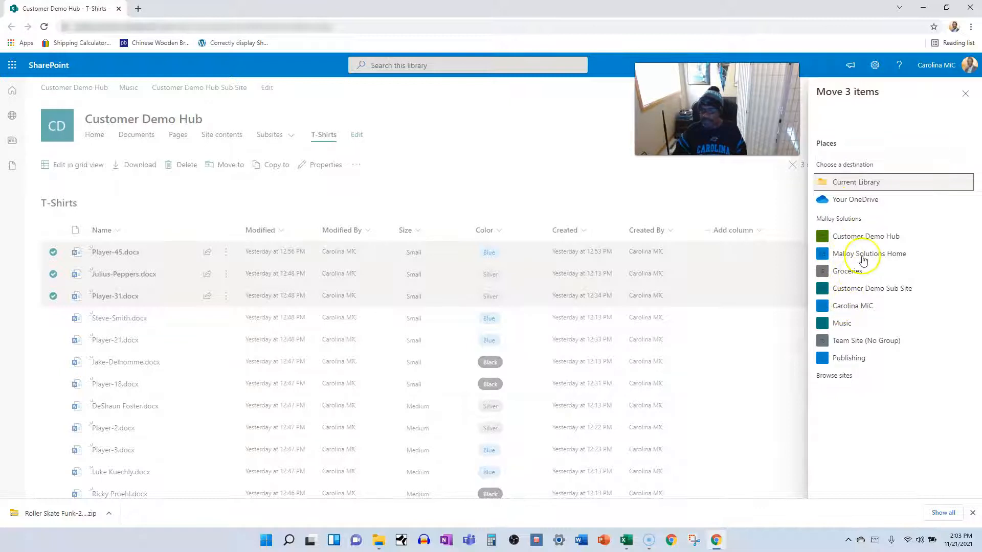
{"action": "mouse_move", "coordinate": [847, 236]}
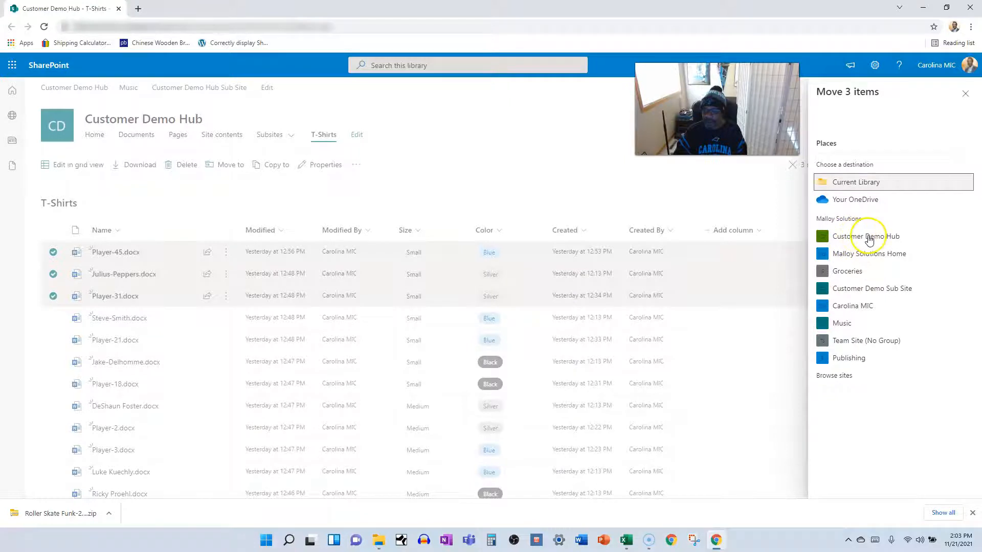
- Choose Customer Demo Hub and drill into its UseFoldersWisely library as the move destination
{"action": "left_click", "coordinate": [868, 237]}
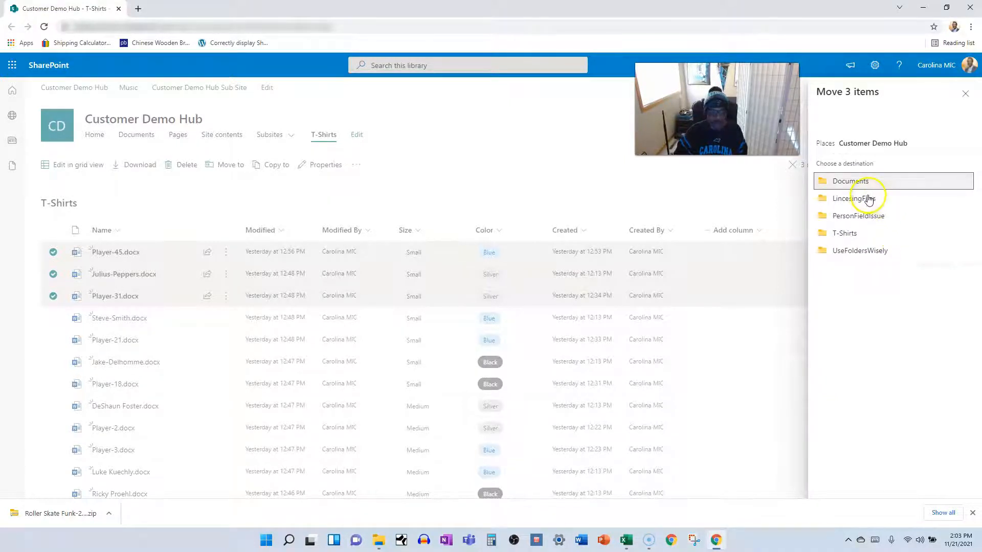
{"action": "mouse_move", "coordinate": [845, 237]}
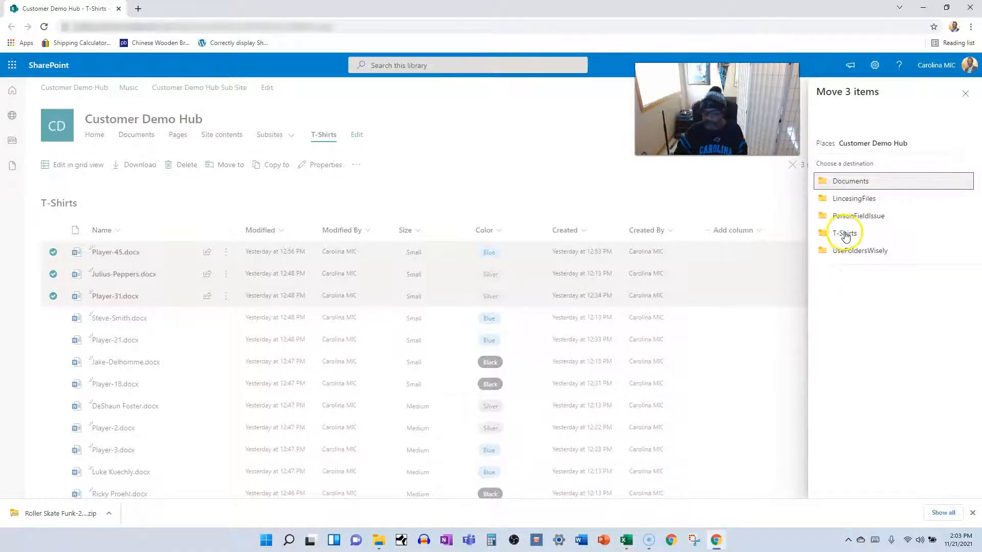
{"action": "mouse_move", "coordinate": [844, 207]}
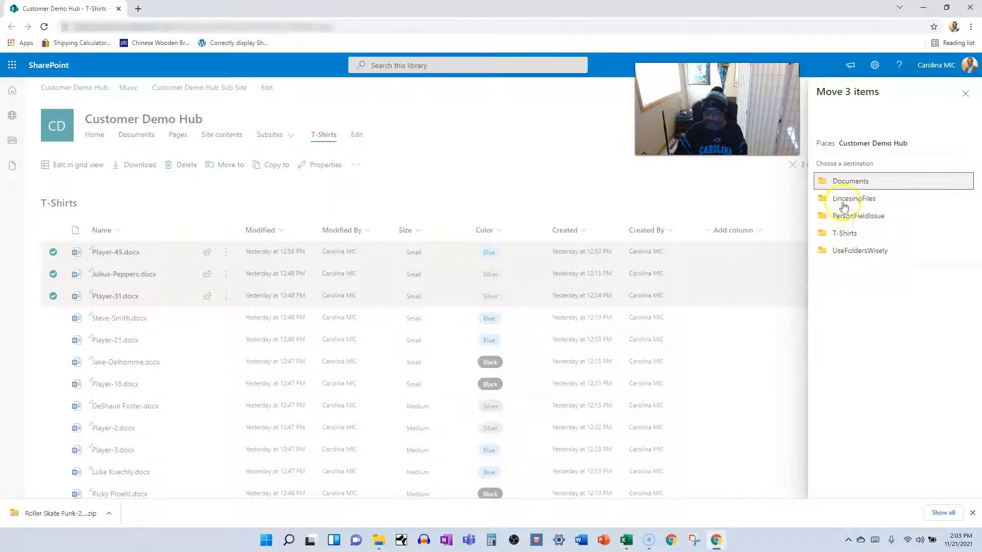
{"action": "mouse_move", "coordinate": [849, 253]}
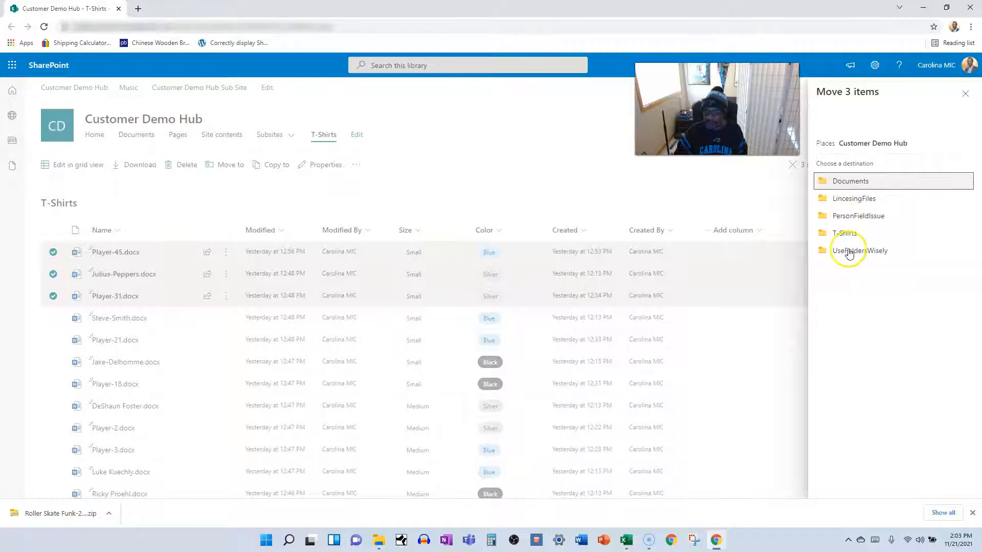
{"action": "left_click", "coordinate": [860, 250]}
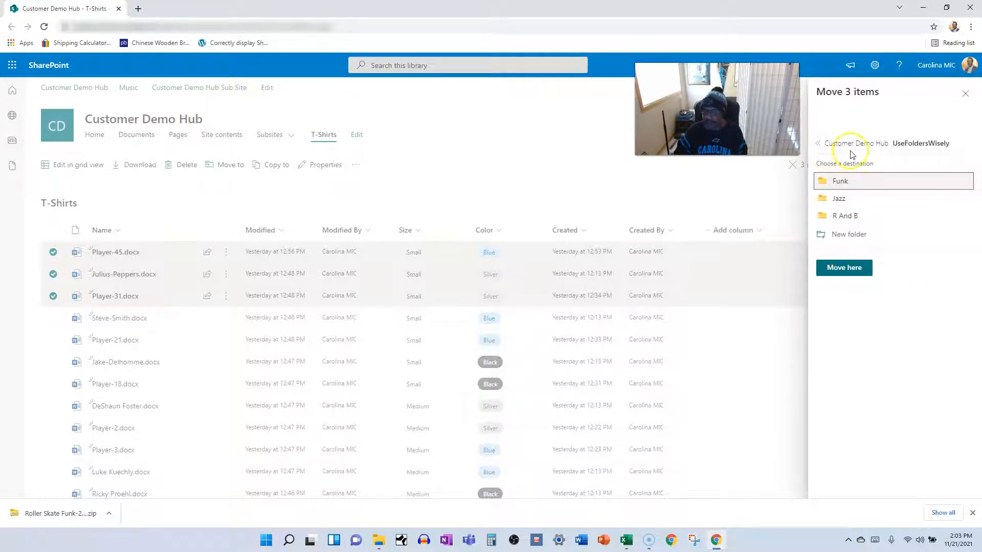
{"action": "mouse_move", "coordinate": [818, 144]}
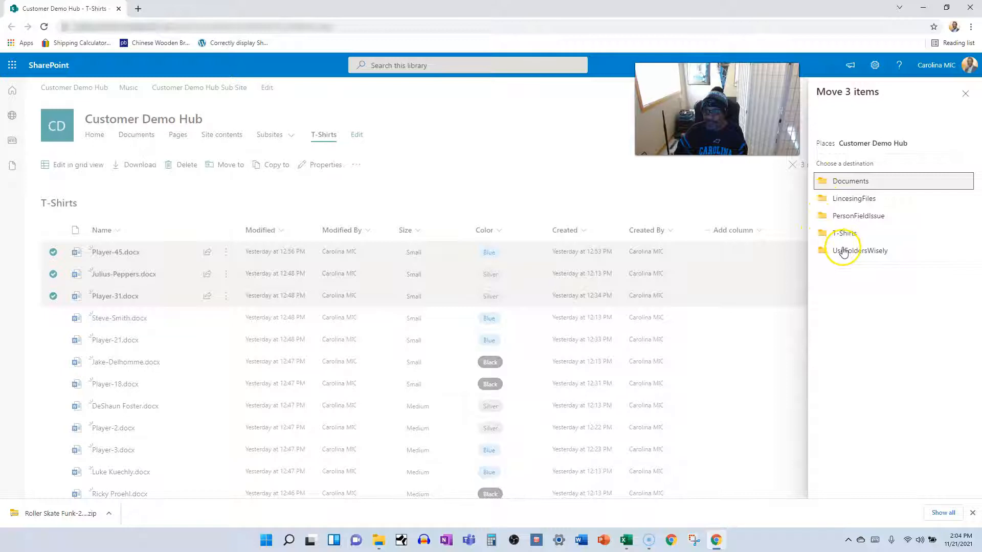
{"action": "left_click", "coordinate": [859, 250]}
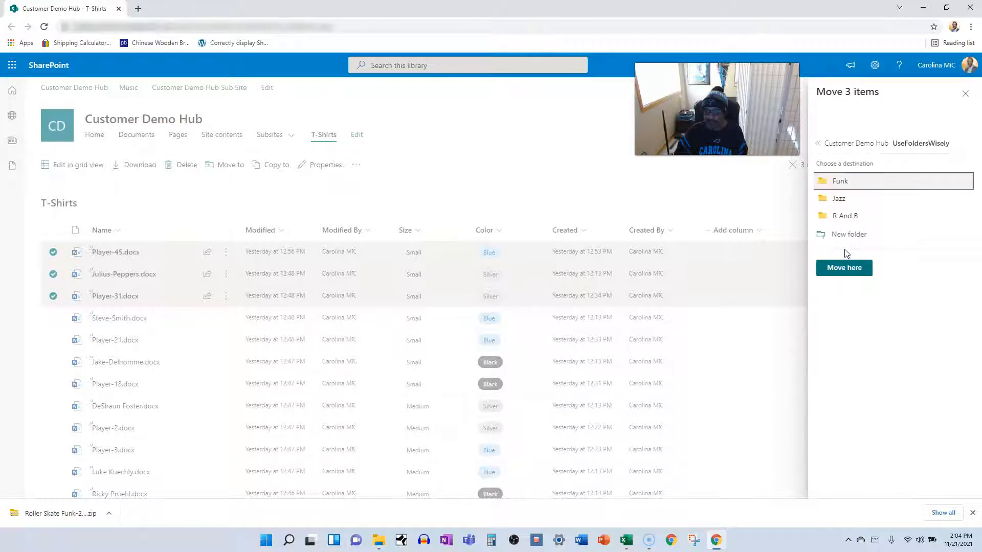
{"action": "mouse_move", "coordinate": [823, 210]}
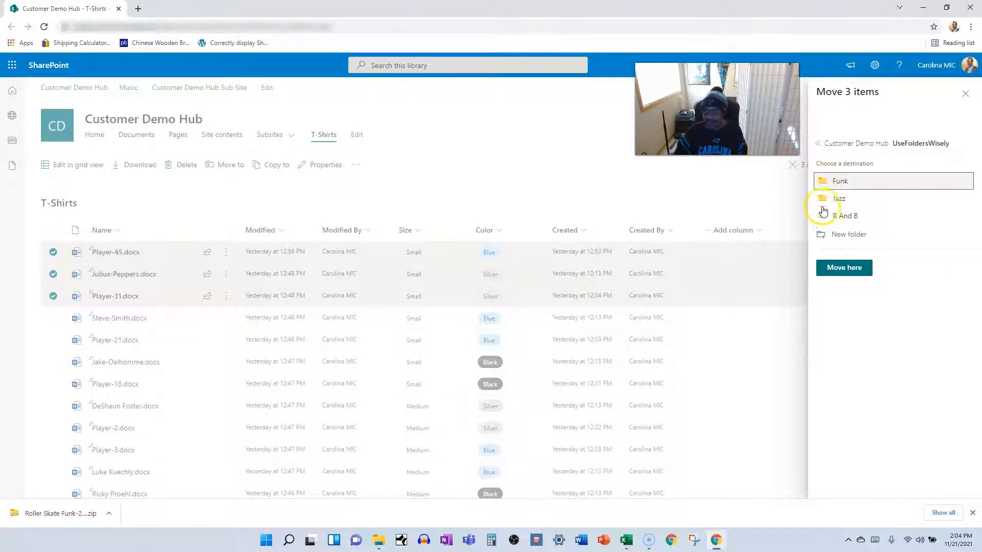
{"action": "left_click", "coordinate": [839, 182]}
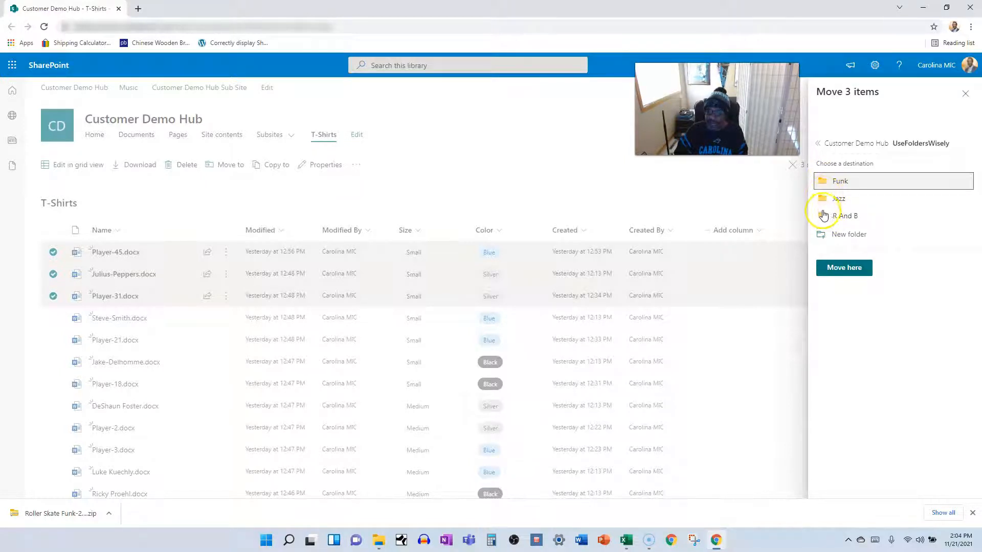
{"action": "left_click", "coordinate": [839, 181]}
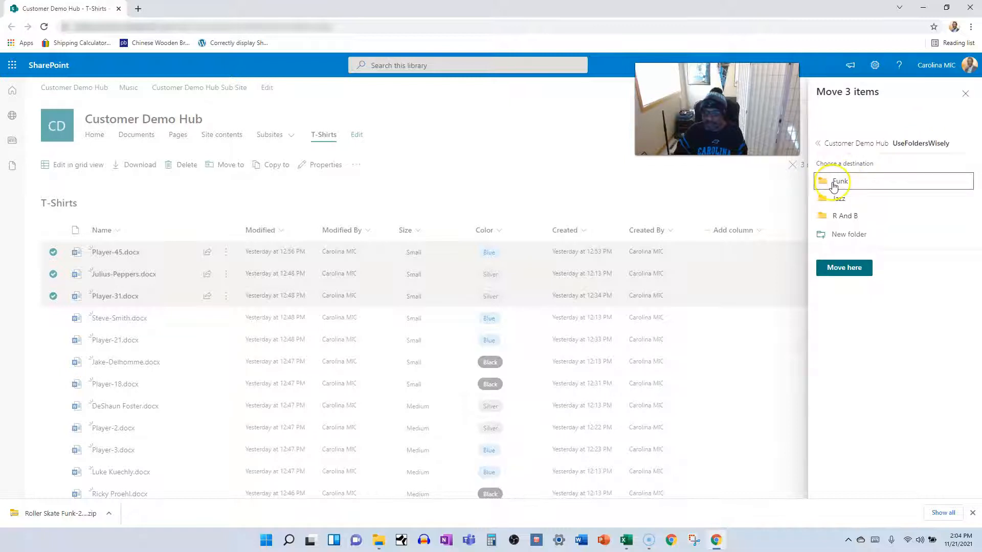
{"action": "mouse_move", "coordinate": [853, 143]}
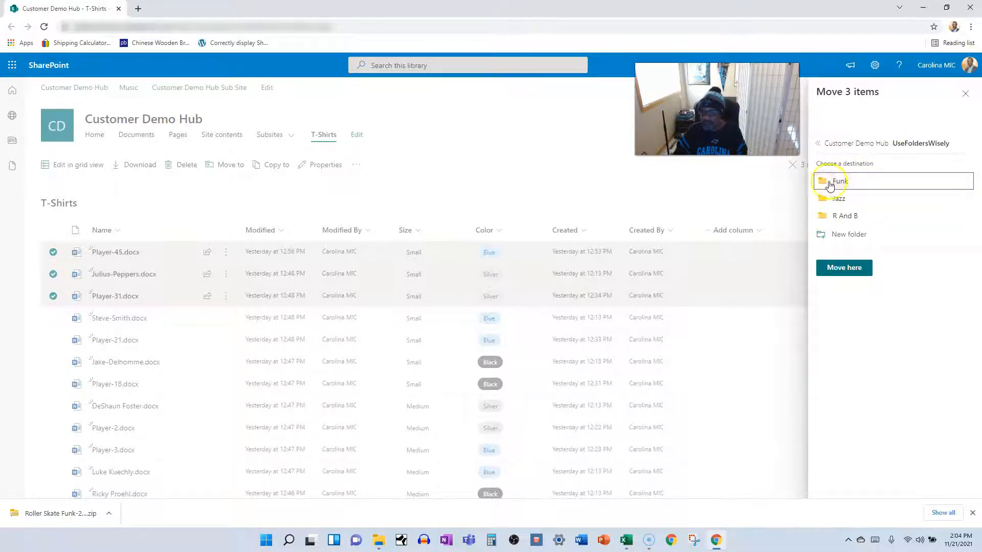
{"action": "left_click", "coordinate": [847, 143]}
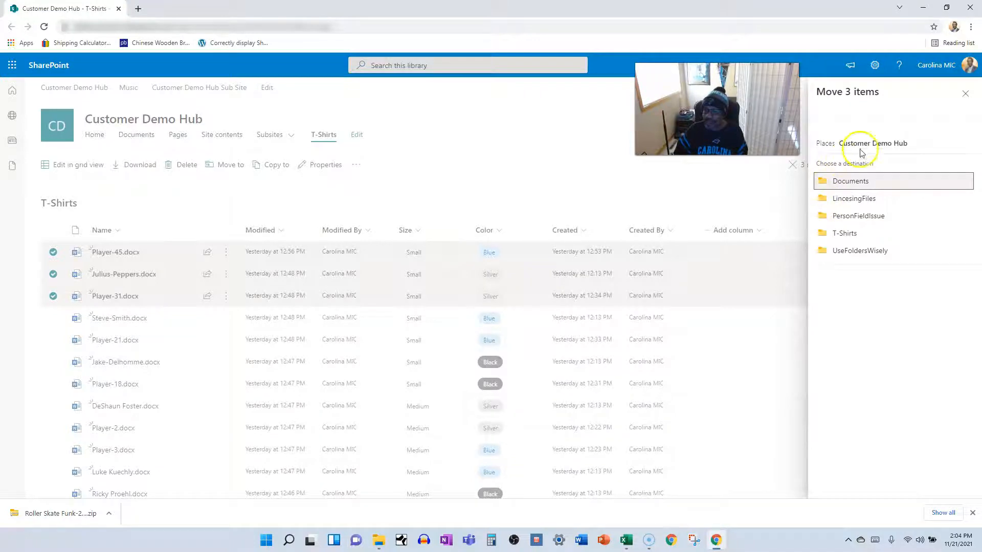
{"action": "mouse_move", "coordinate": [842, 248]}
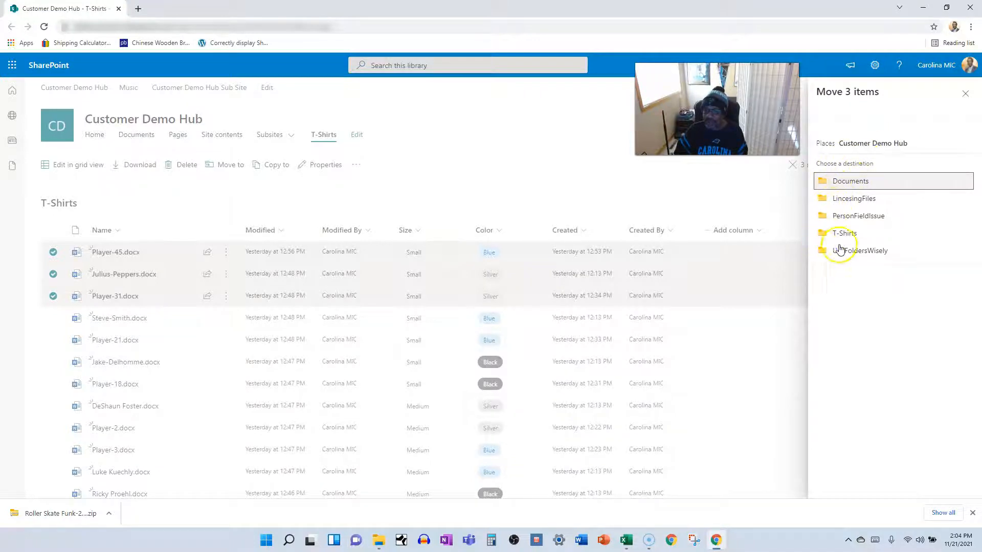
- Browse UseFoldersWisely and its Funk folder, then move the three documents to the library root
{"action": "left_click", "coordinate": [860, 251]}
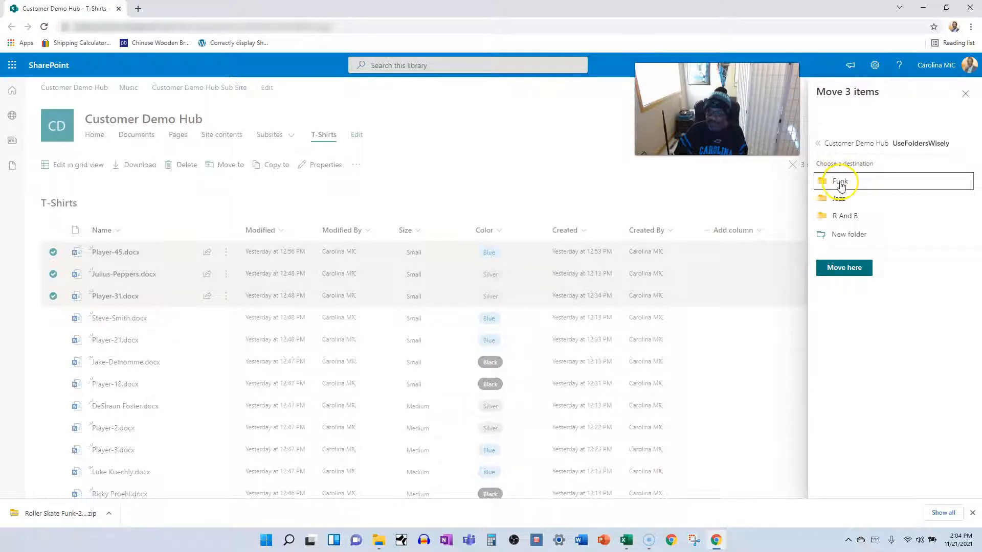
{"action": "left_click", "coordinate": [839, 198]}
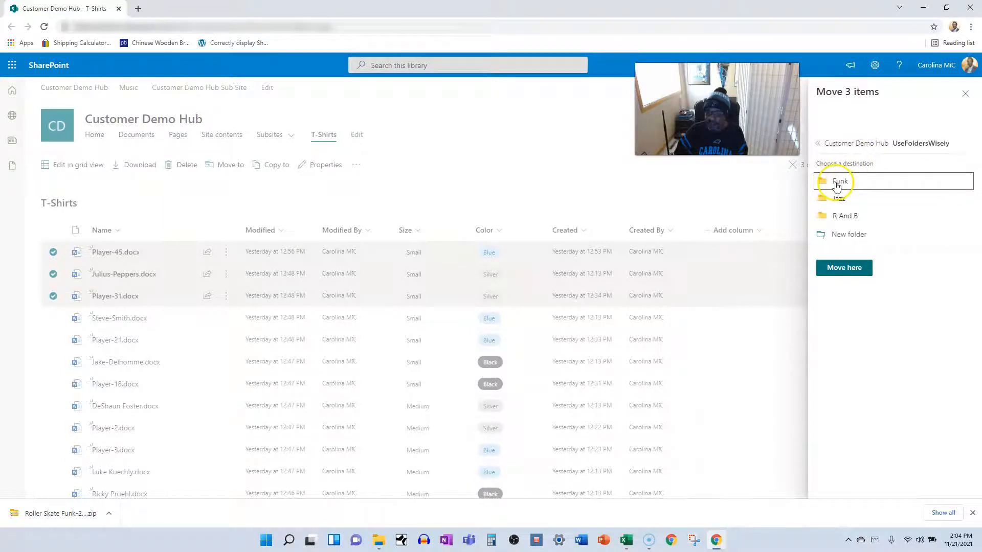
{"action": "left_click", "coordinate": [840, 181]}
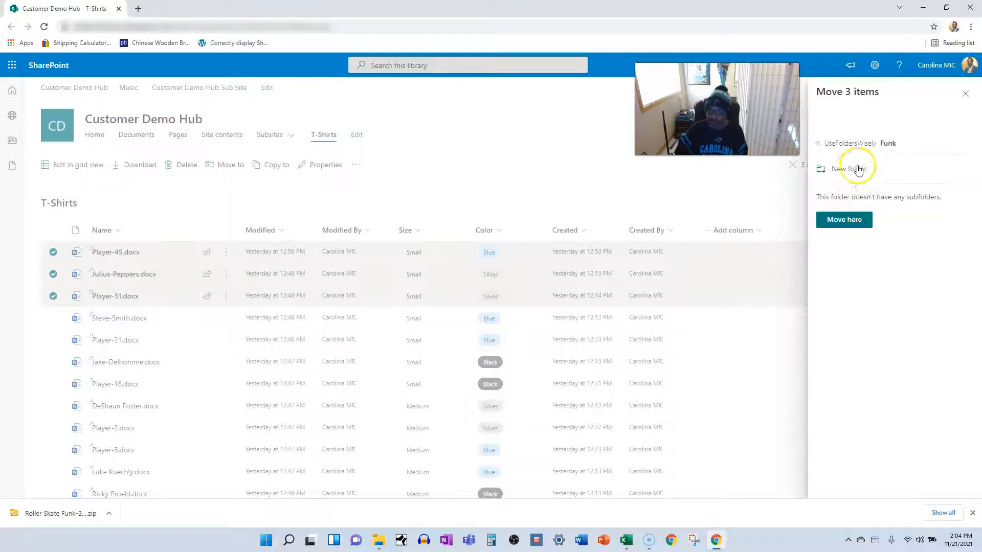
{"action": "left_click", "coordinate": [846, 143]}
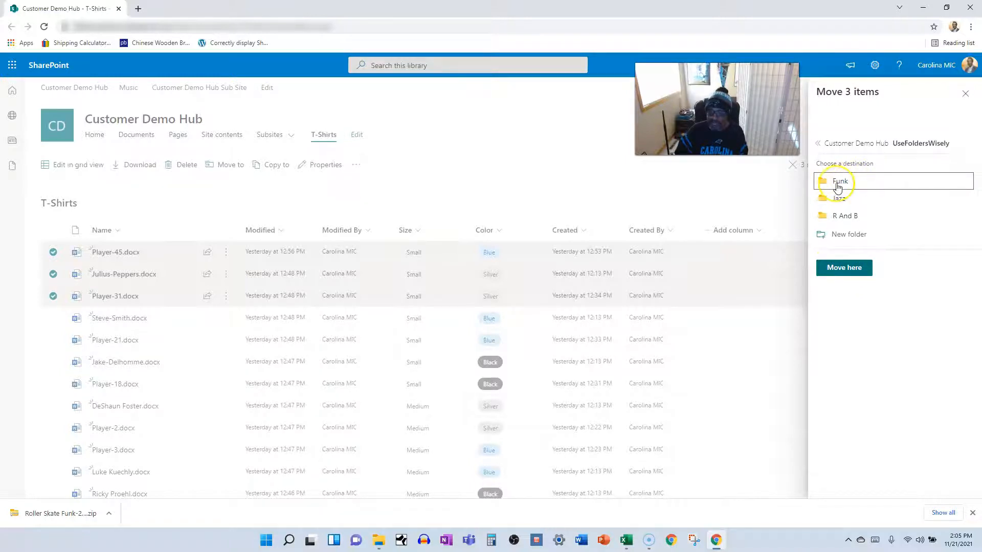
{"action": "mouse_move", "coordinate": [831, 227]}
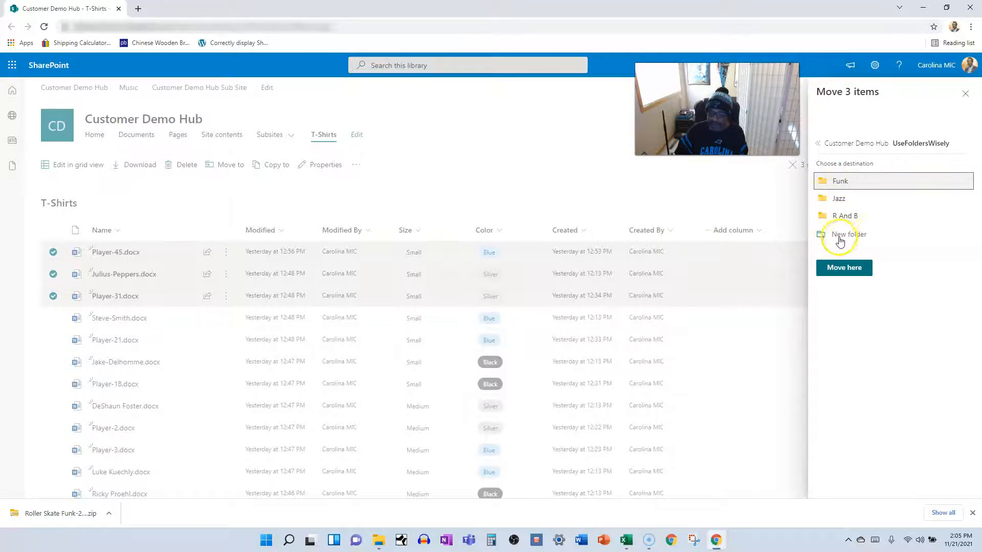
{"action": "left_click", "coordinate": [838, 182]}
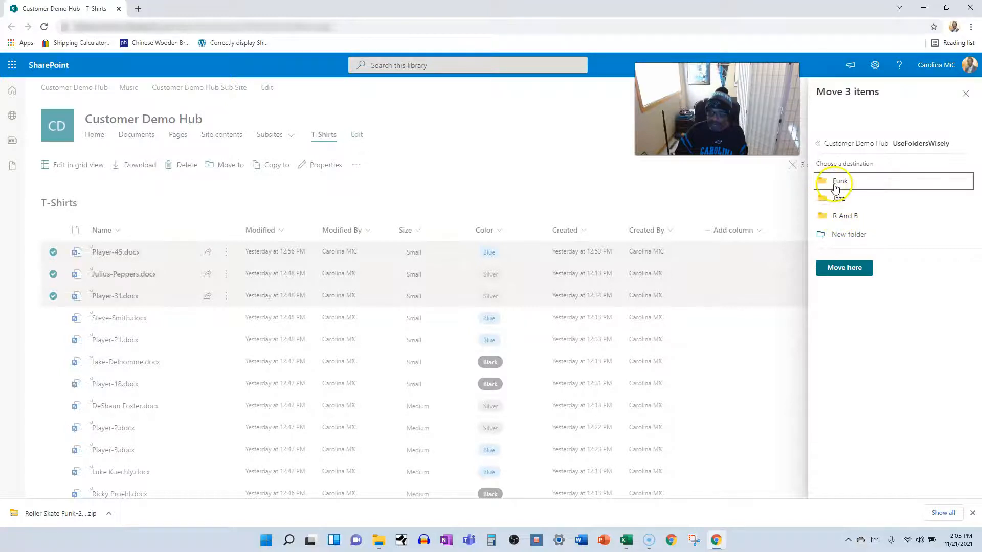
{"action": "mouse_move", "coordinate": [844, 267]}
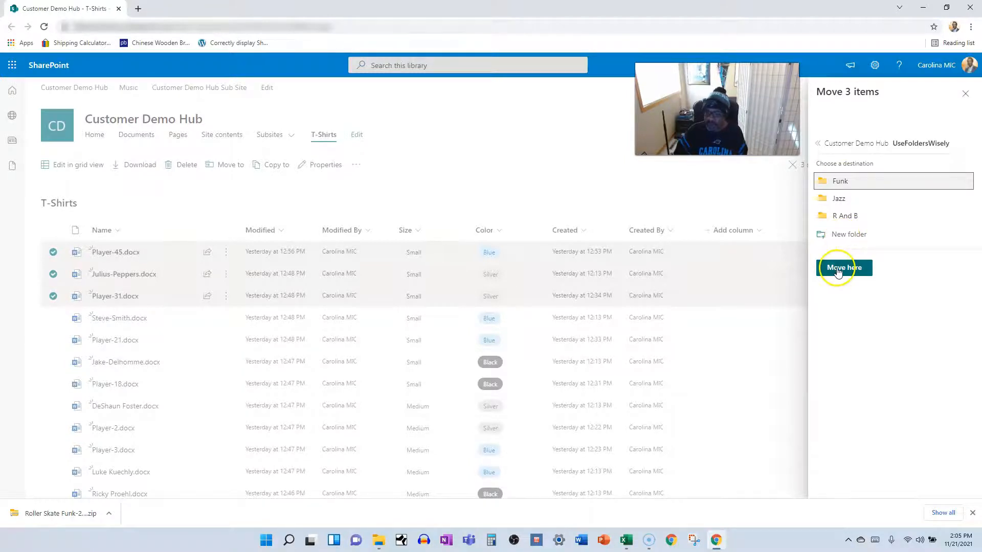
{"action": "left_click", "coordinate": [844, 267]}
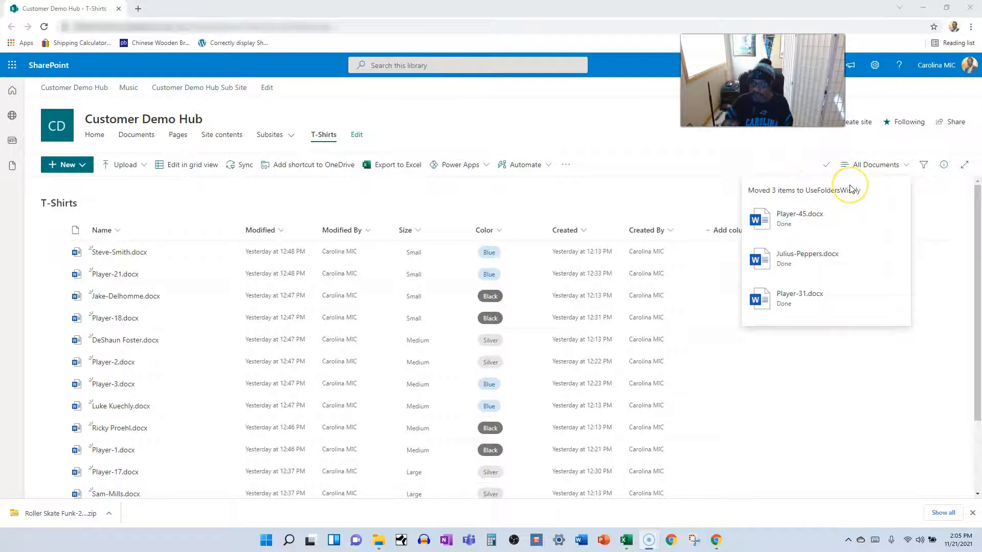
{"action": "mouse_move", "coordinate": [658, 177]}
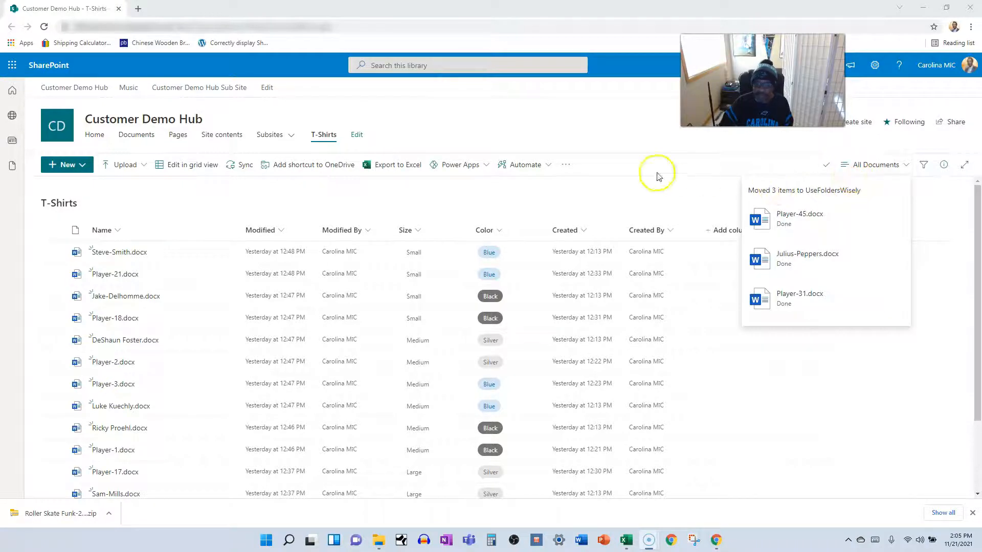
{"action": "mouse_move", "coordinate": [567, 263]}
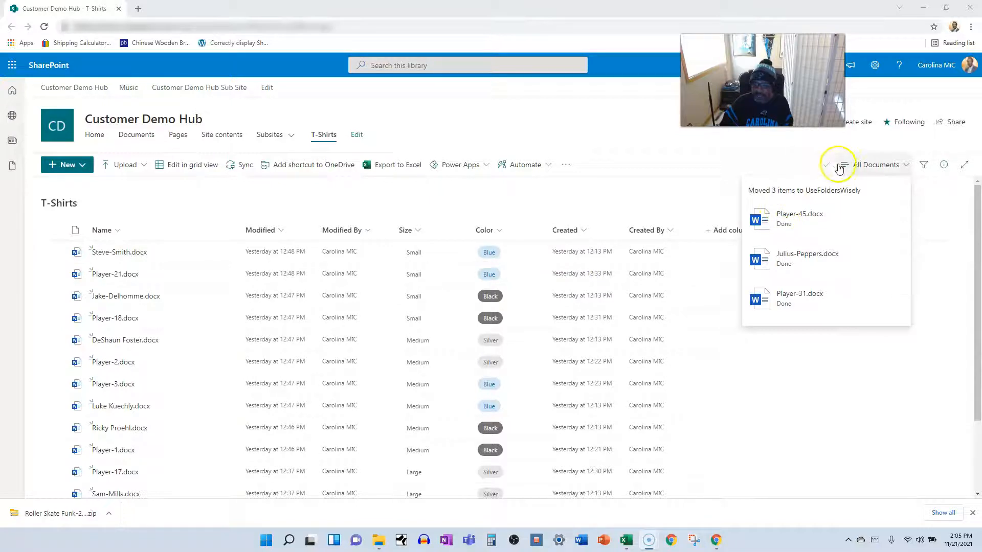
{"action": "mouse_move", "coordinate": [724, 209]}
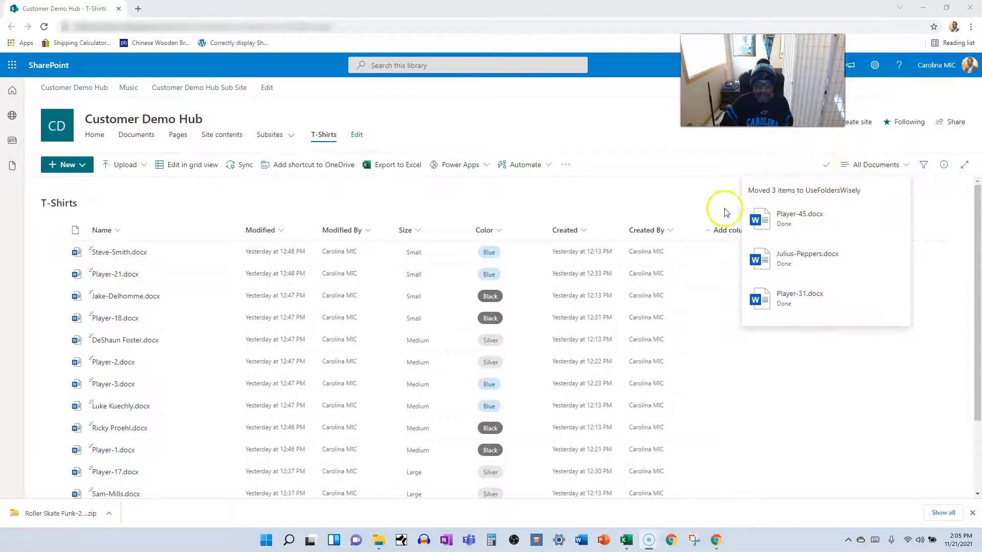
{"action": "mouse_move", "coordinate": [799, 257]}
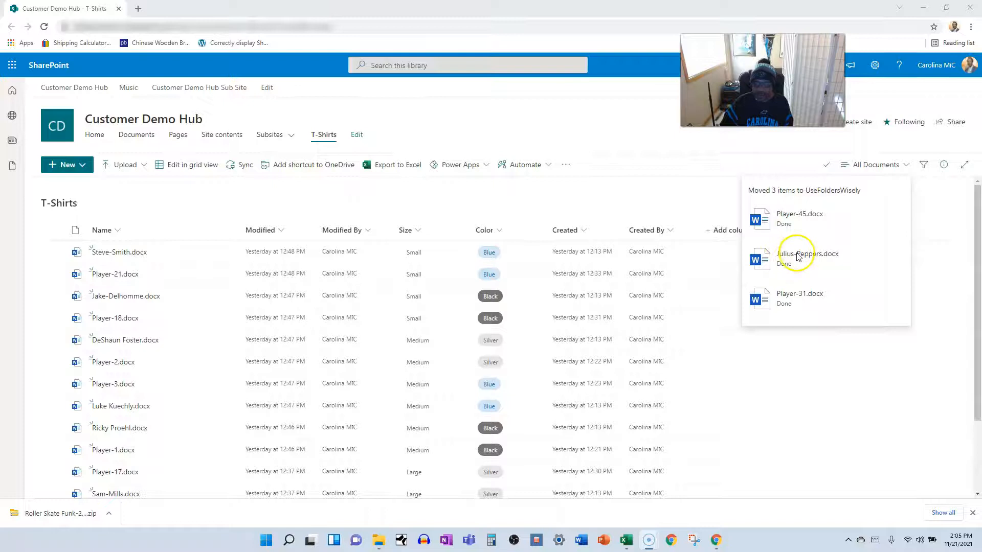
{"action": "mouse_move", "coordinate": [535, 162]}
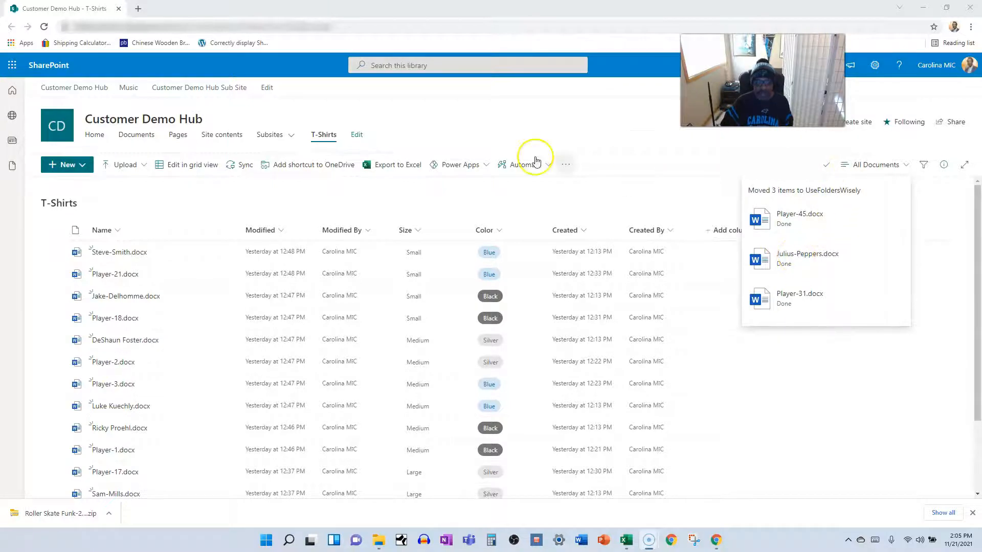
{"action": "mouse_move", "coordinate": [232, 138]}
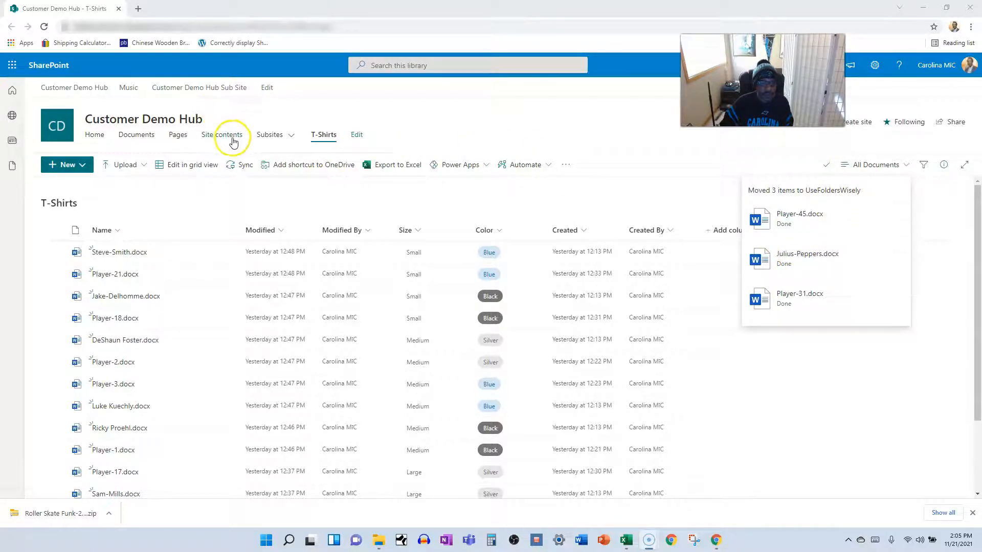
- From Site contents, open UseFoldersWisely to confirm the three documents arrived
{"action": "left_click", "coordinate": [232, 135]}
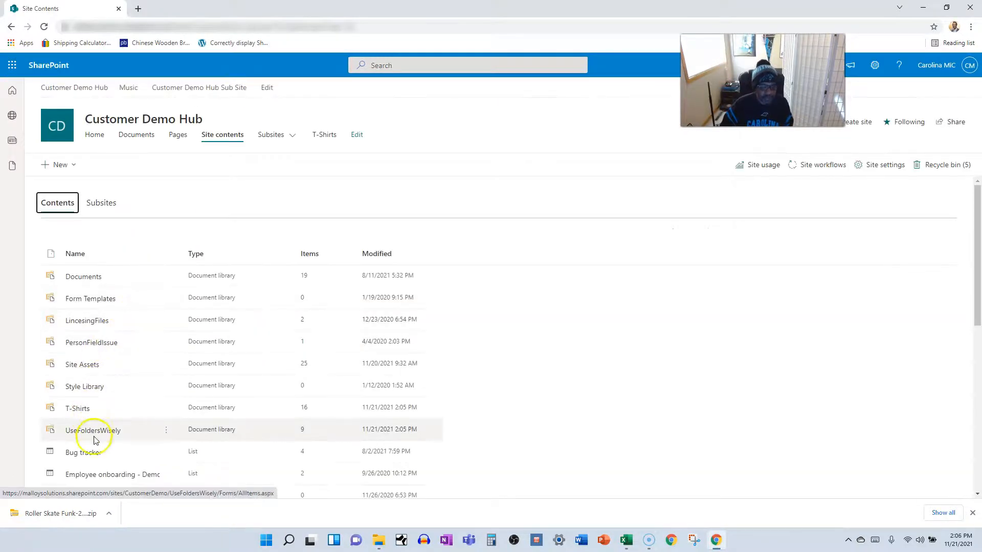
{"action": "left_click", "coordinate": [94, 431]}
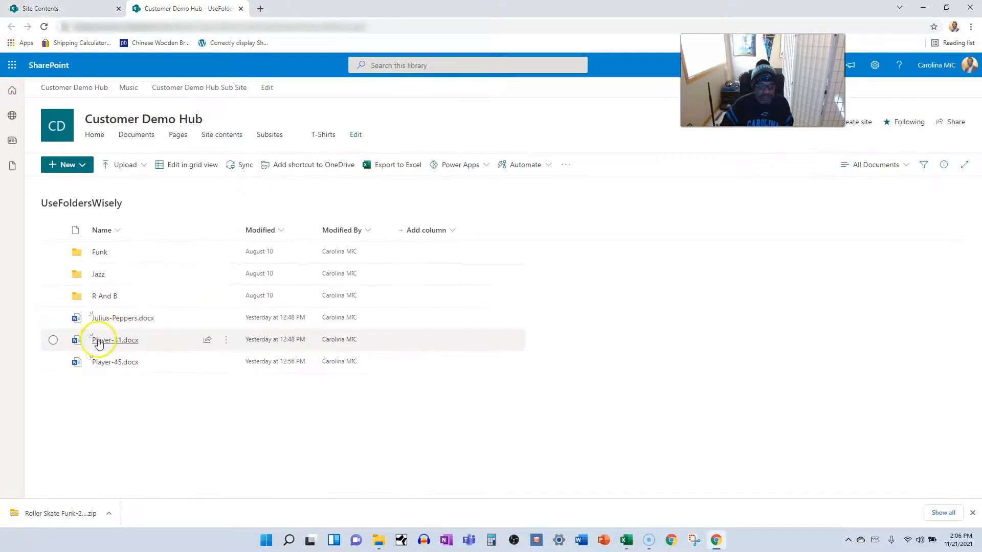
{"action": "mouse_move", "coordinate": [472, 236]}
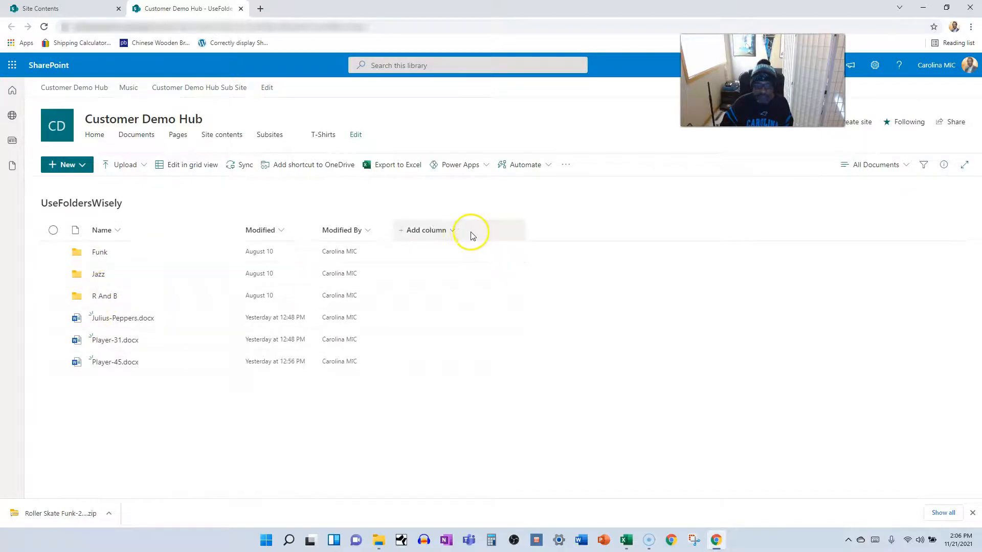
{"action": "mouse_move", "coordinate": [454, 234]}
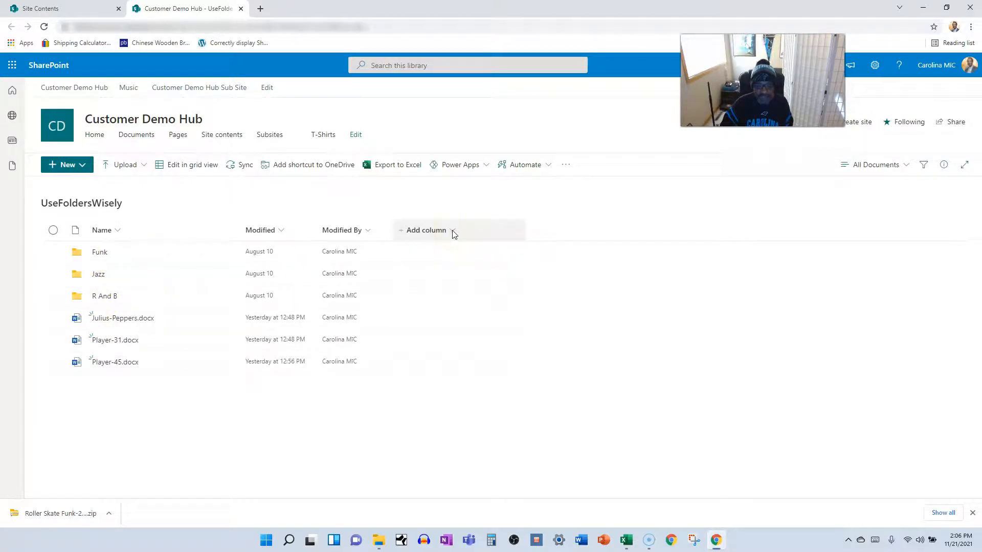
{"action": "mouse_move", "coordinate": [353, 262]}
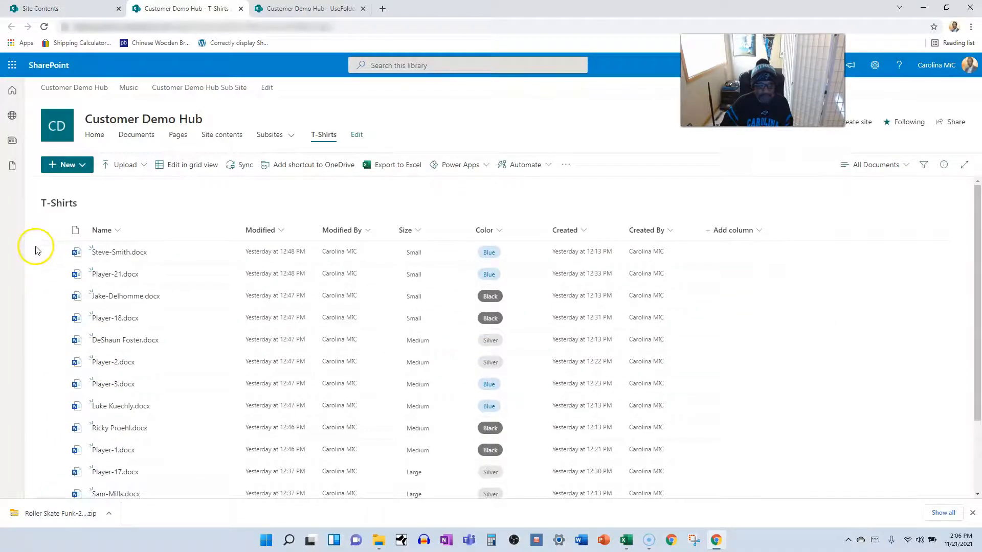
- Copy Steve-Smith.docx to Customer Demo Hub's UseFoldersWisely library and view it there
{"action": "left_click", "coordinate": [54, 252]}
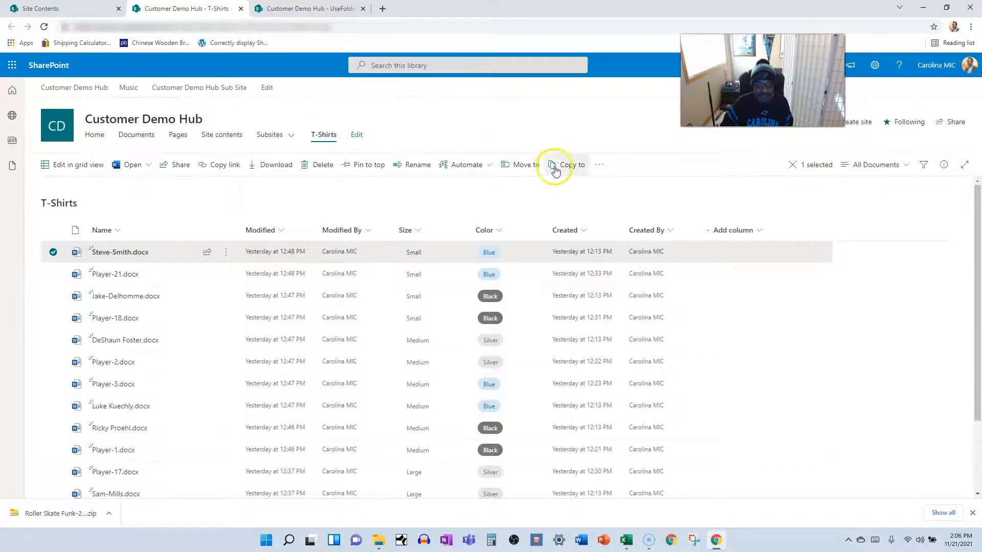
{"action": "left_click", "coordinate": [573, 164]}
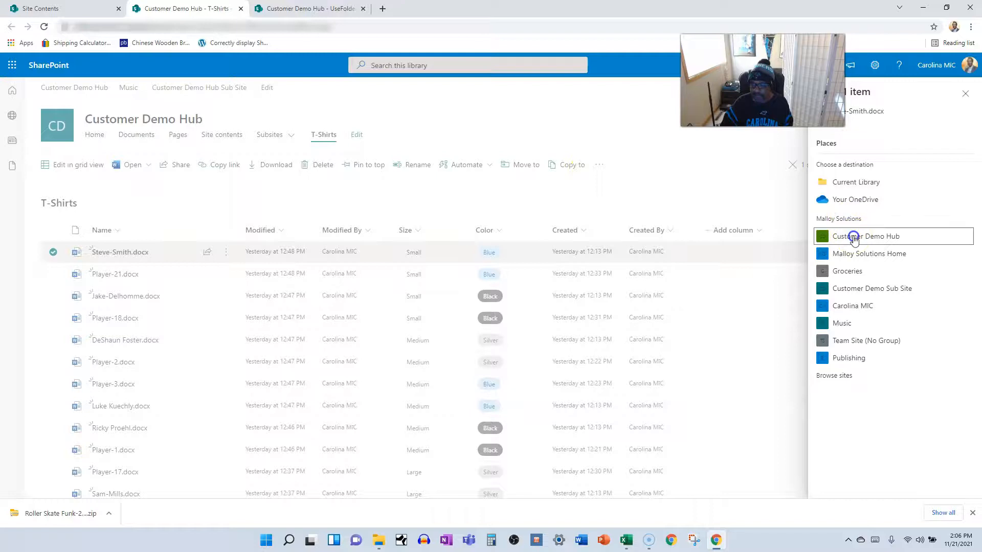
{"action": "left_click", "coordinate": [866, 236]}
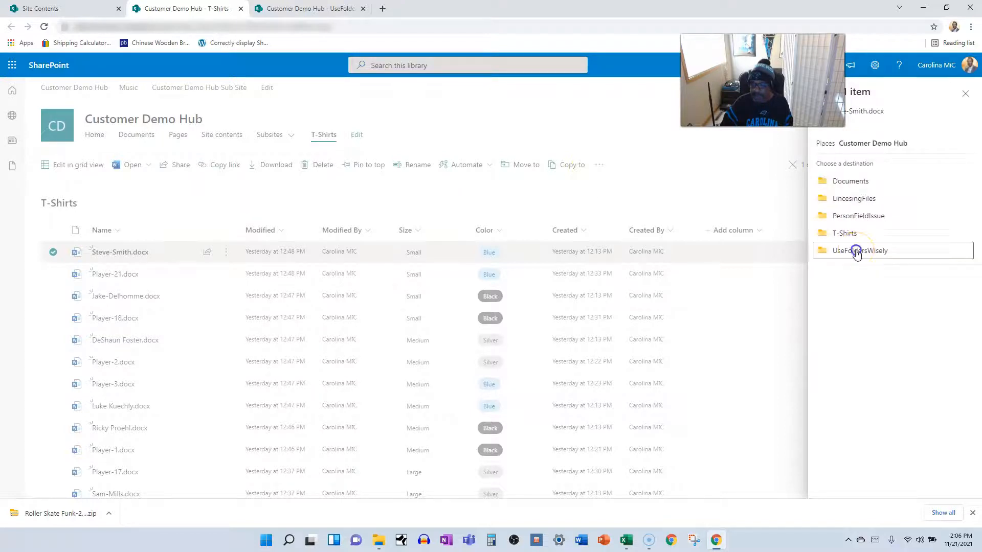
{"action": "left_click", "coordinate": [861, 251]}
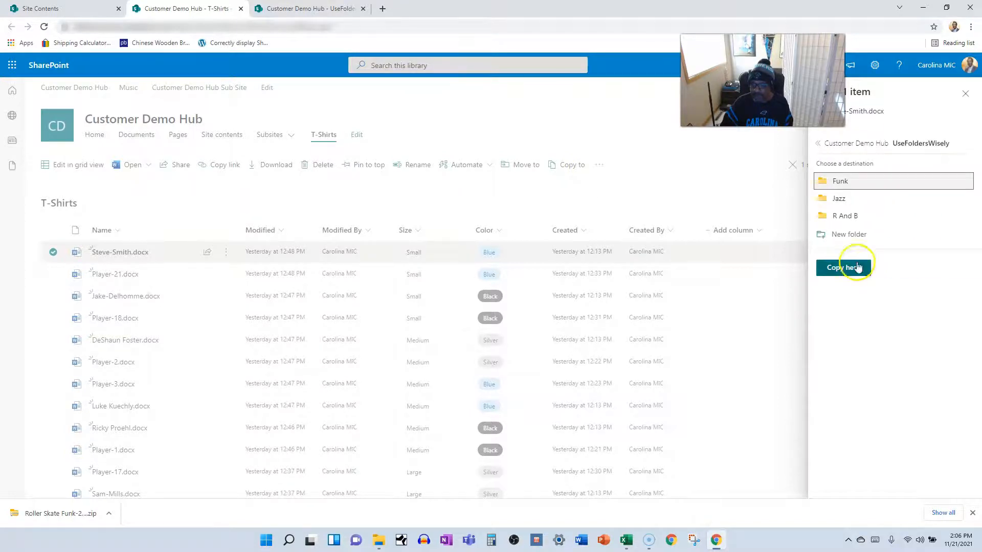
{"action": "left_click", "coordinate": [845, 267]}
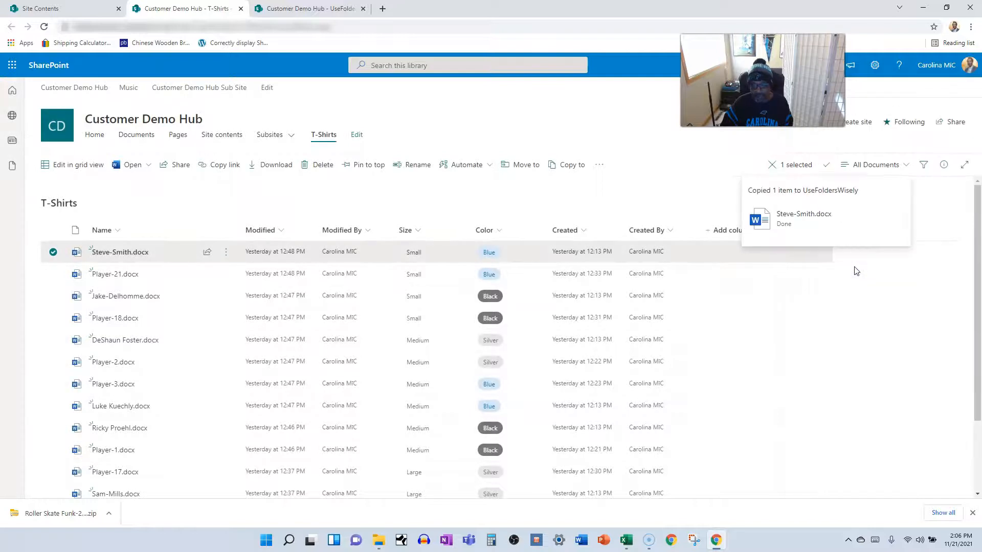
{"action": "left_click", "coordinate": [307, 8]}
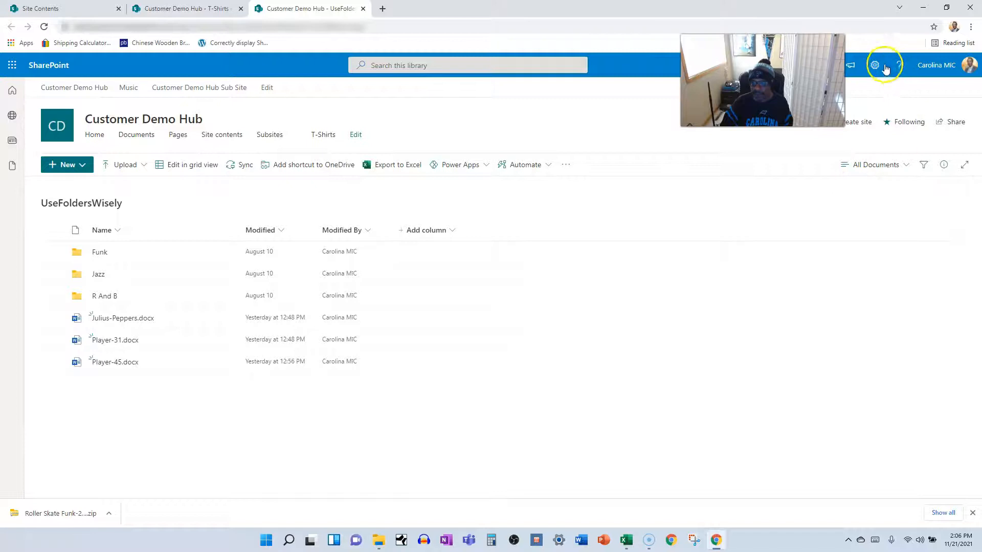
{"action": "left_click", "coordinate": [875, 65]}
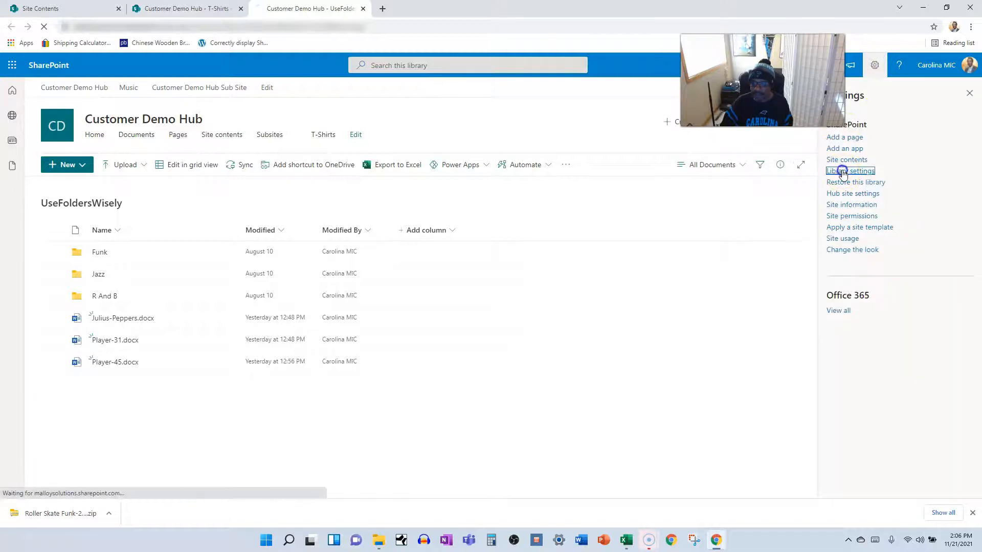
{"action": "left_click", "coordinate": [850, 171]}
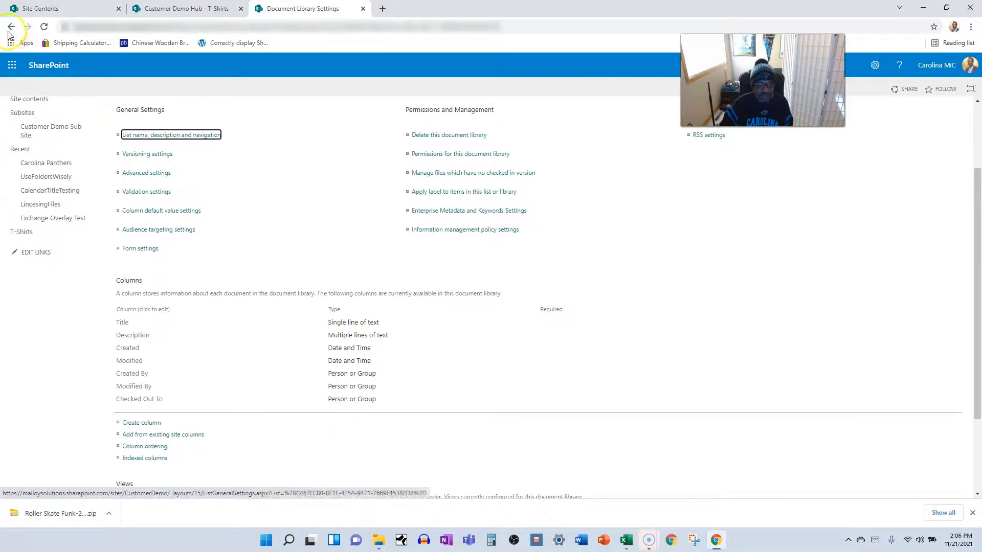
{"action": "left_click", "coordinate": [11, 27]}
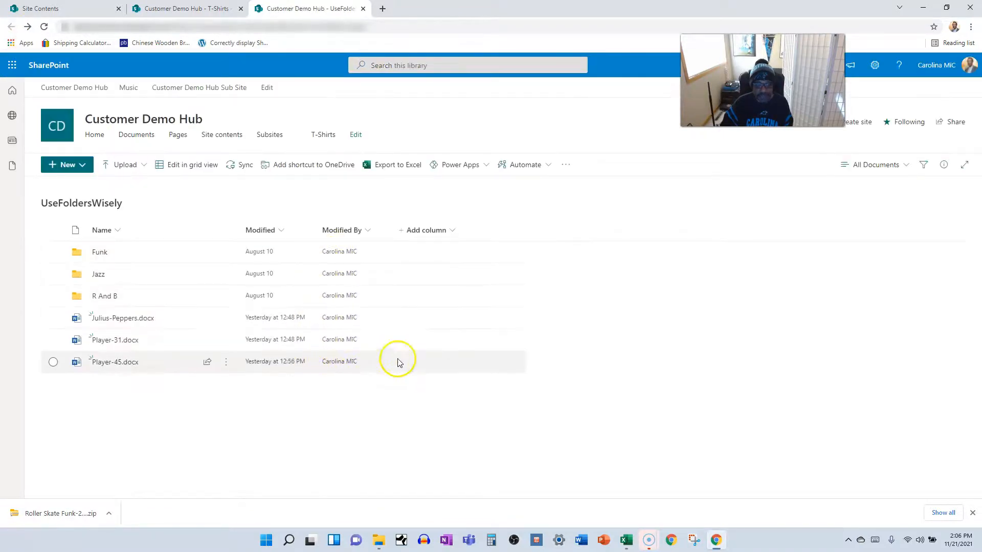
{"action": "mouse_move", "coordinate": [202, 13]}
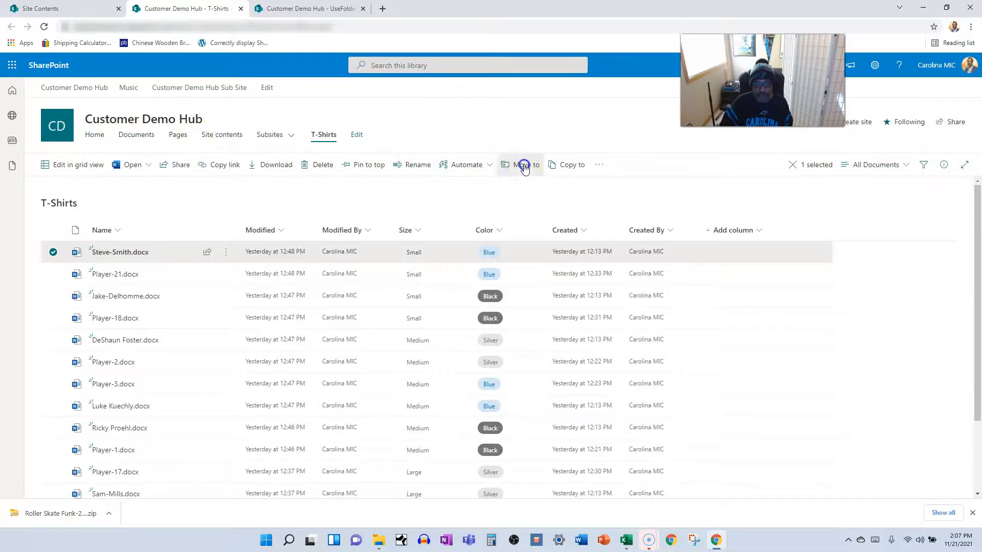
{"action": "left_click", "coordinate": [524, 163]}
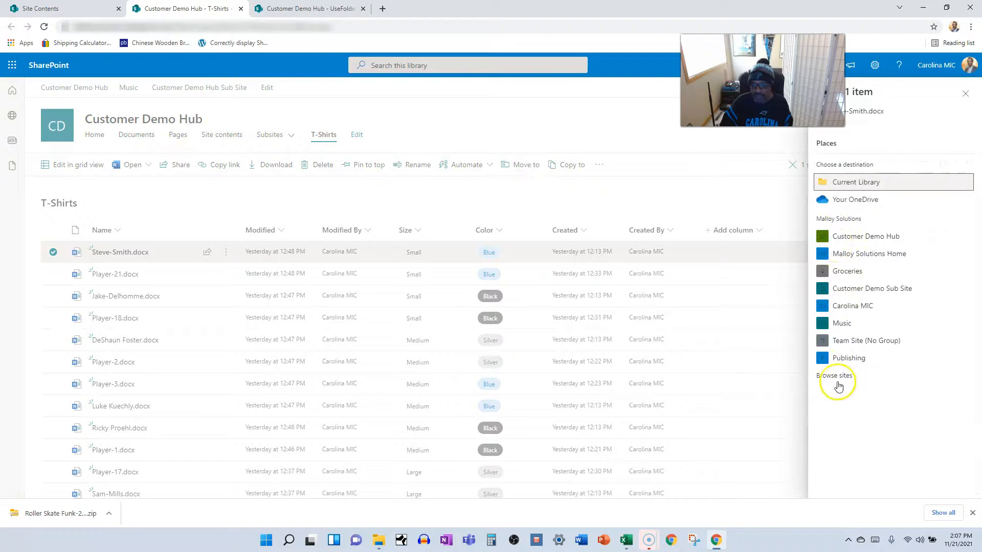
{"action": "mouse_move", "coordinate": [853, 350]}
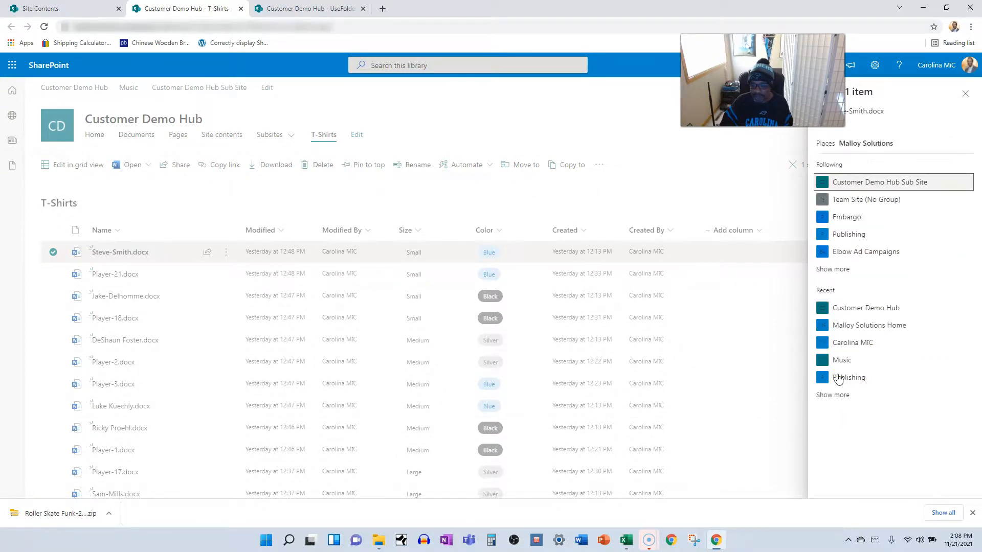
{"action": "mouse_move", "coordinate": [849, 199]}
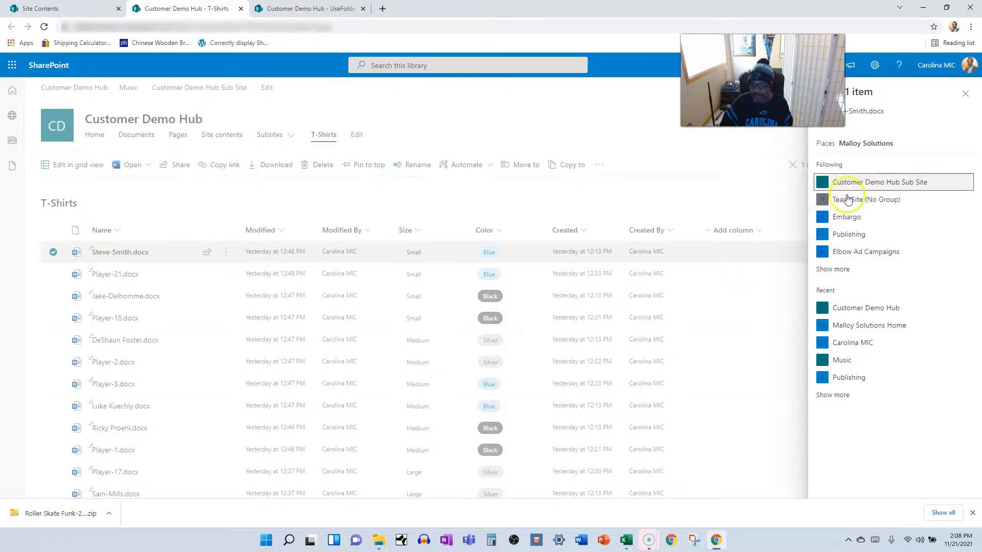
{"action": "mouse_move", "coordinate": [838, 245]}
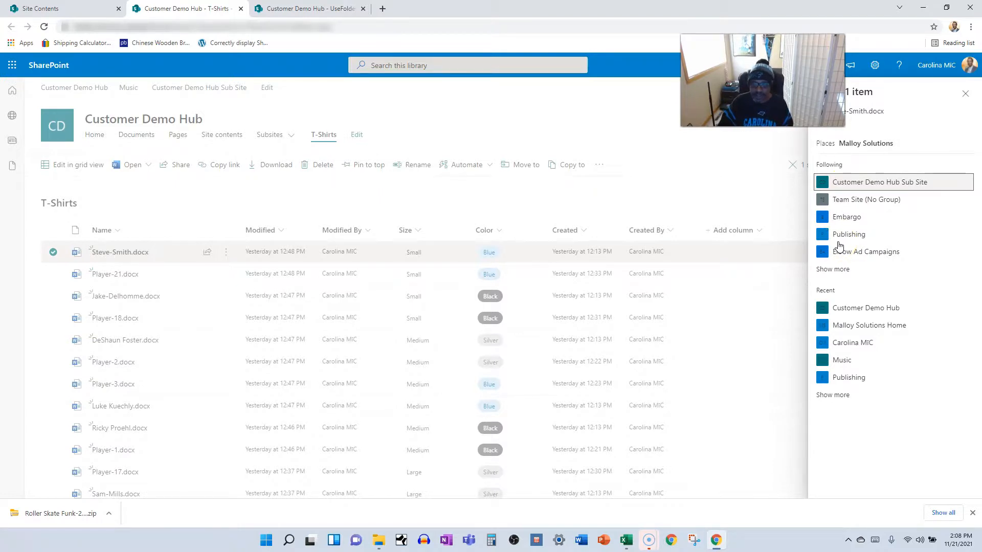
{"action": "left_click", "coordinate": [967, 94]}
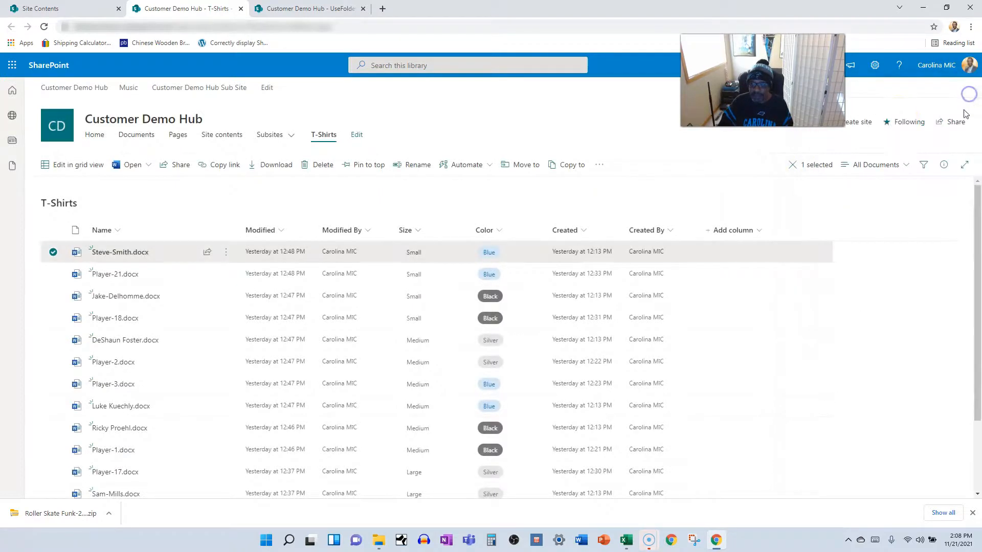
{"action": "mouse_move", "coordinate": [889, 124]}
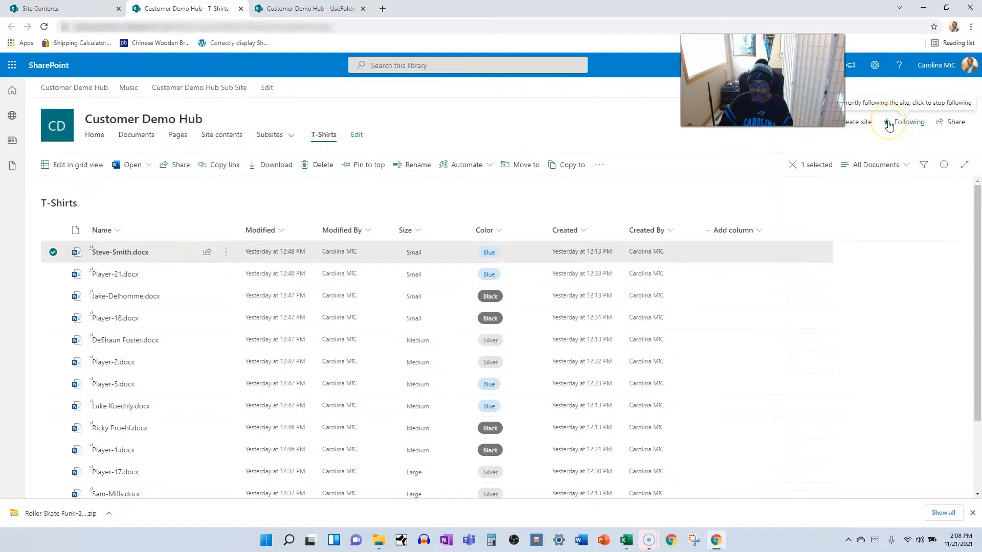